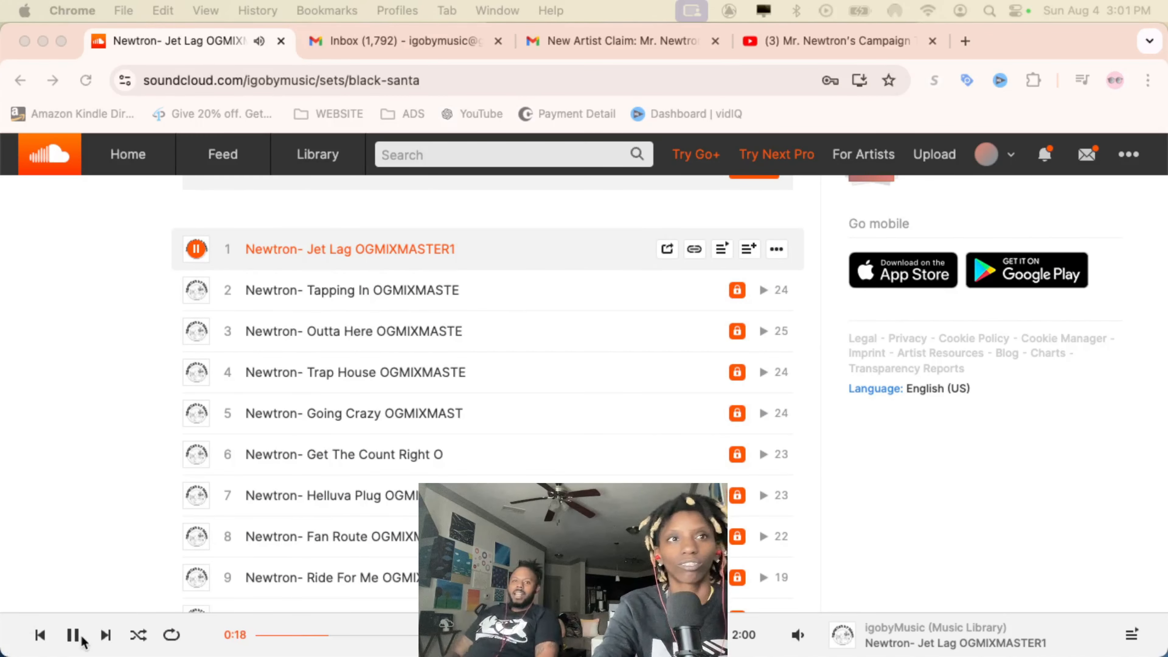
Pause the currently playing Black Santa track while noting mix fixes
click(73, 634)
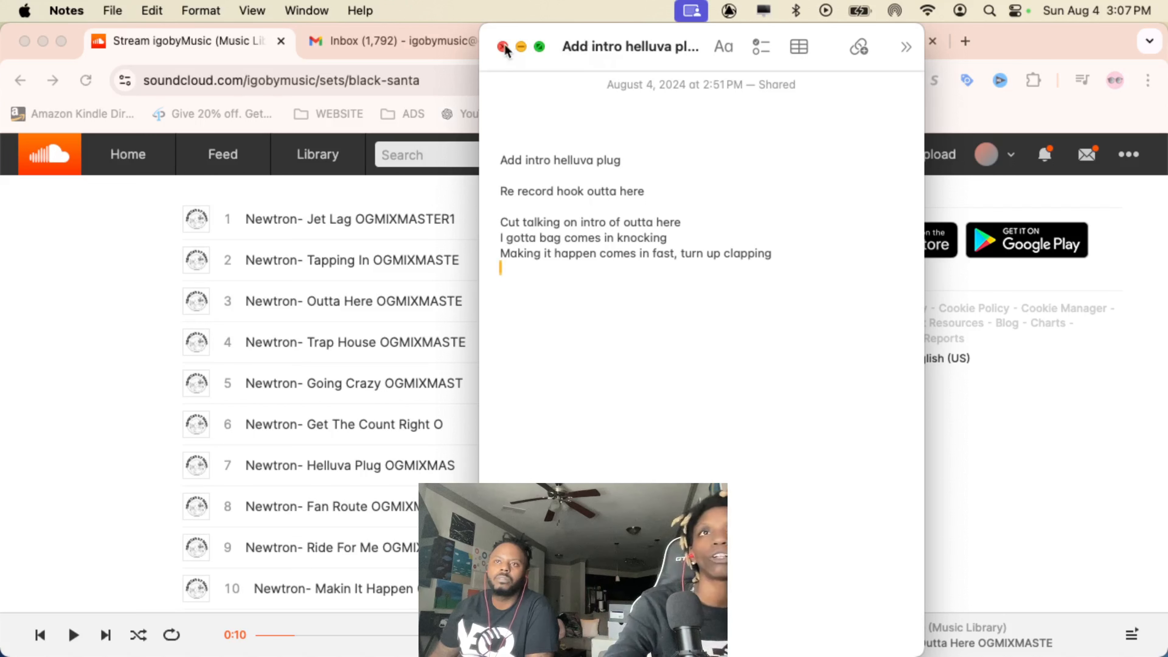
Audition track 11 of the black-santa set, then switch to Makin It Happen (track 10)
click(505, 47)
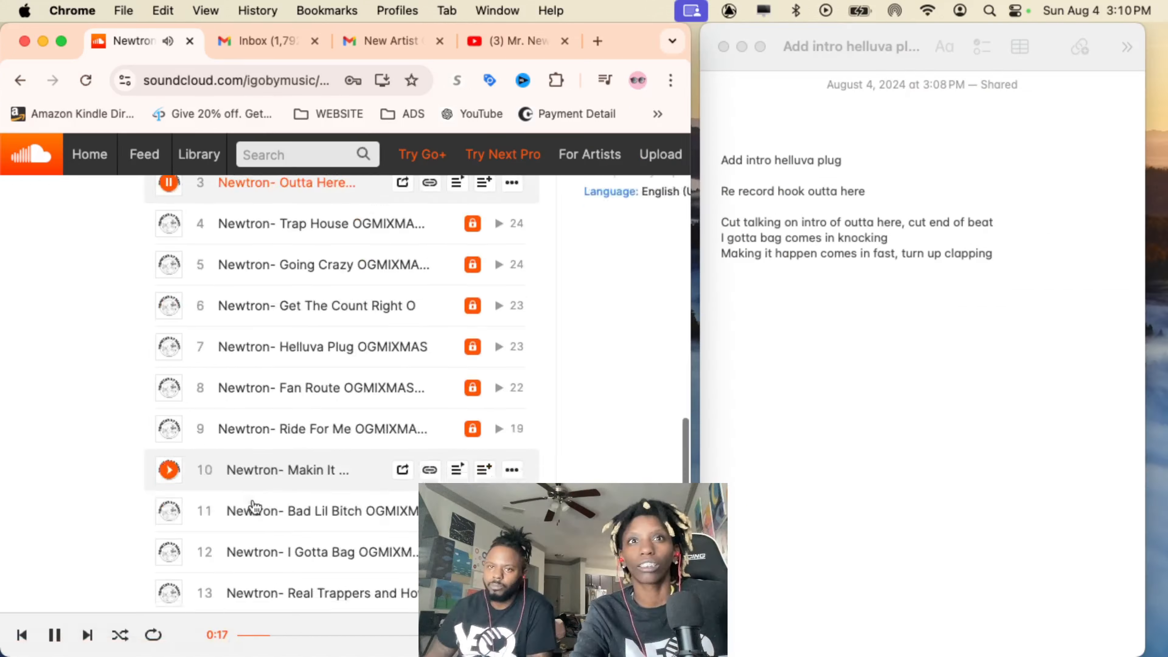
click(169, 481)
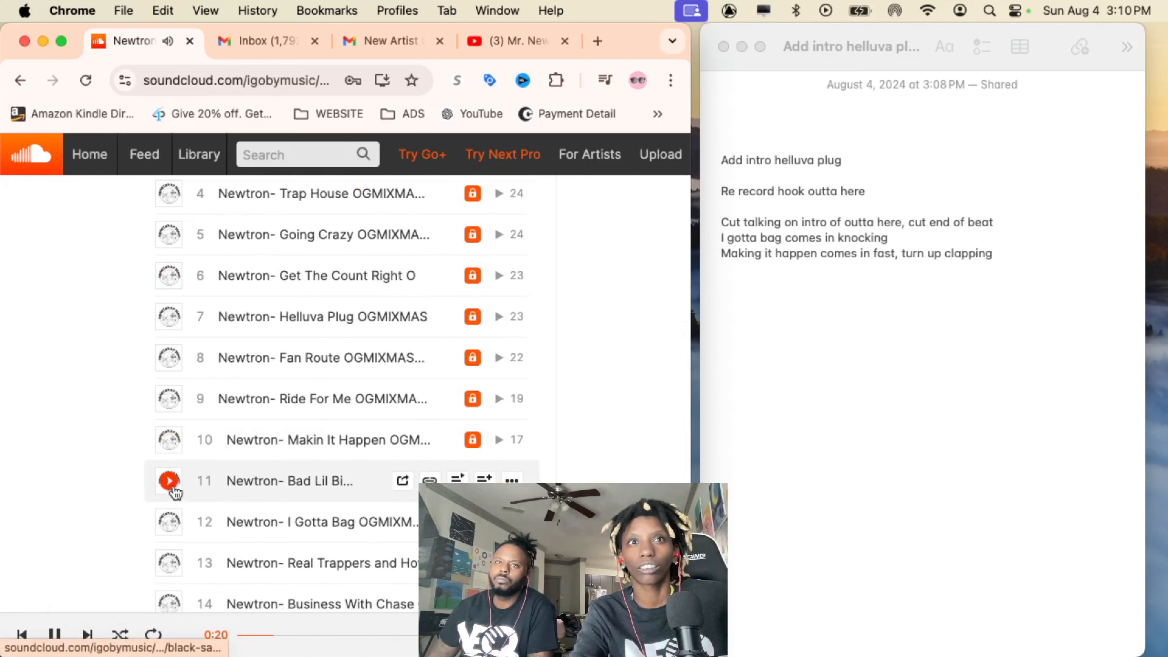
click(169, 480)
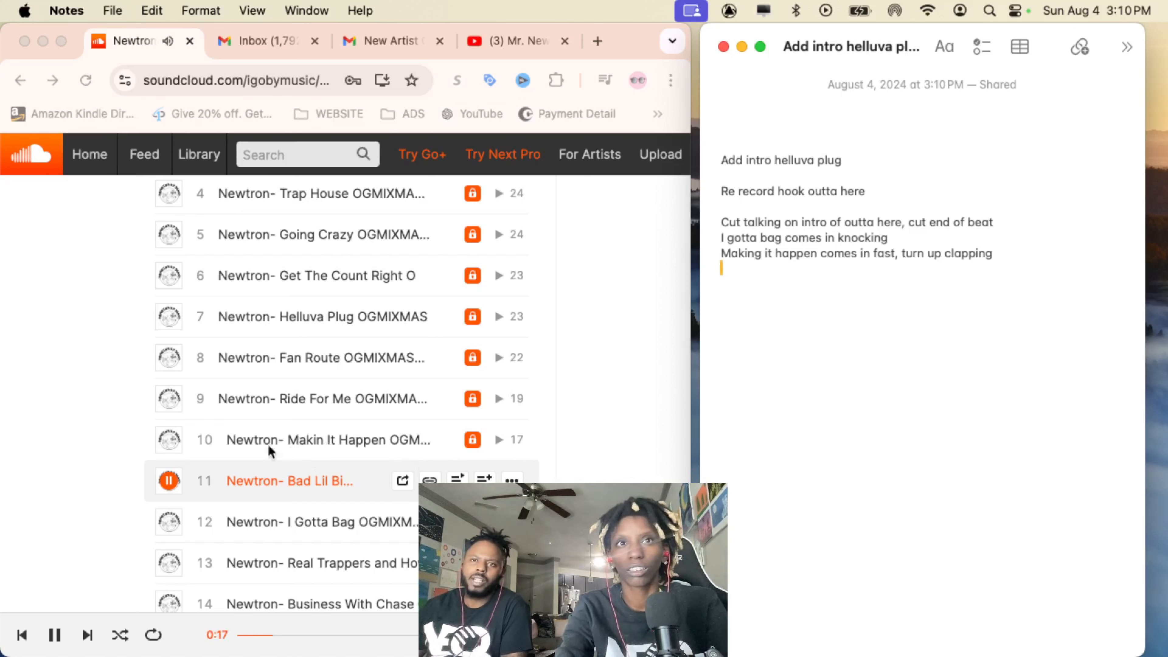
click(168, 439)
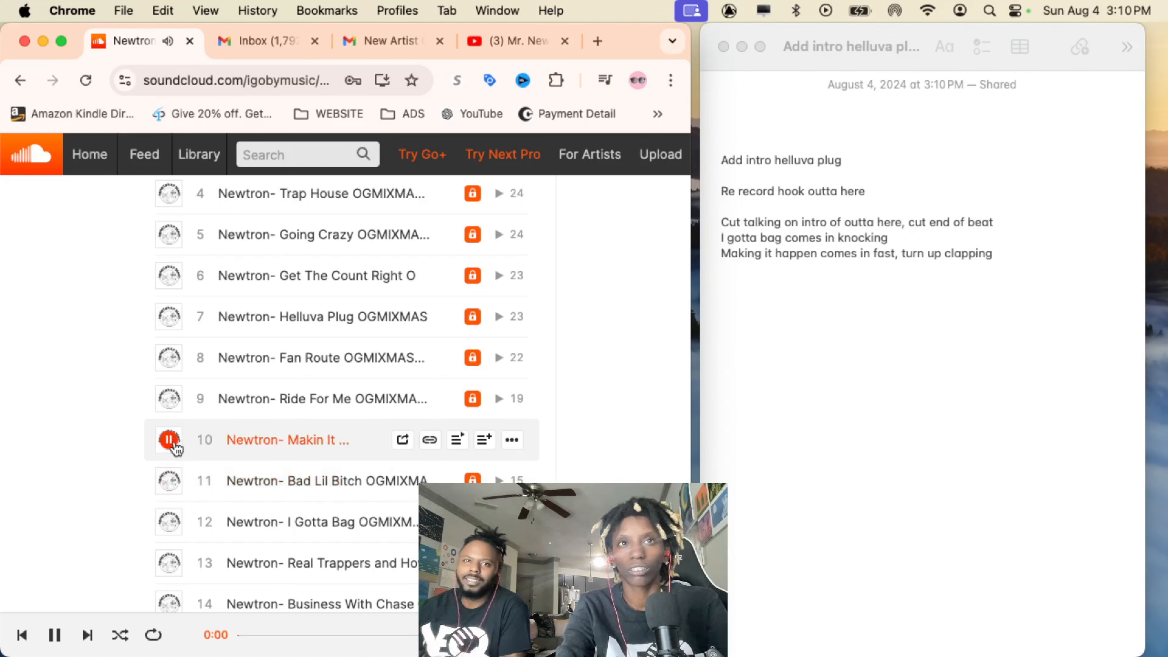
scroll(down, 3)
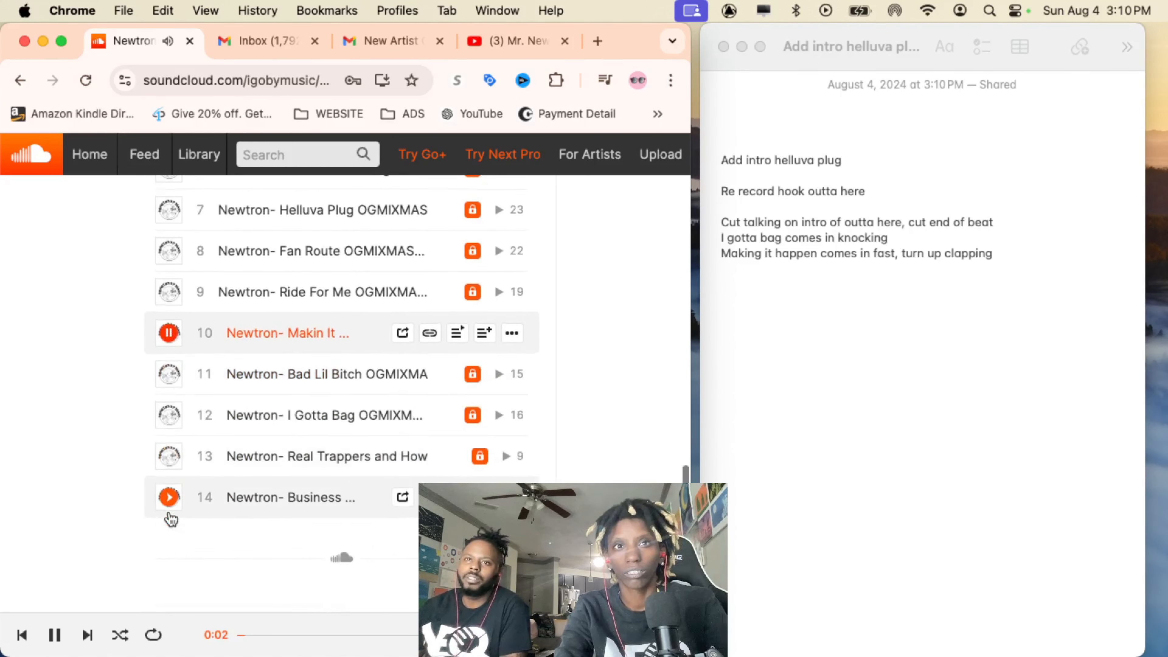
scroll(up, 3)
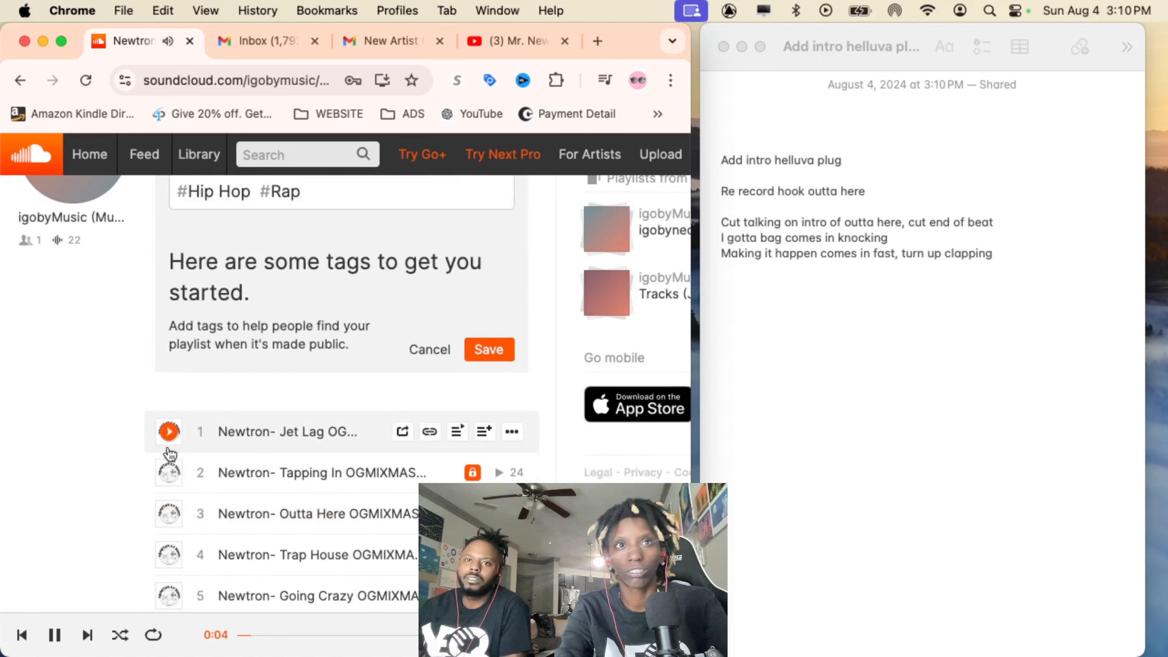
scroll(down, 3)
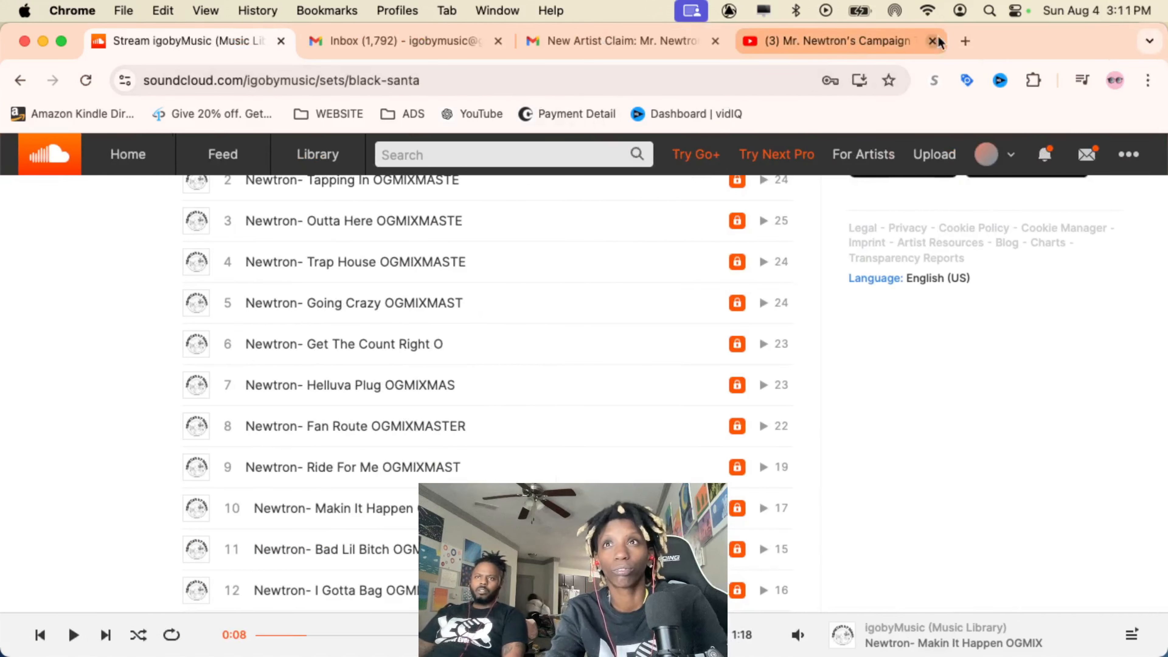
Check the Mr. Newtron YouTube channel, then send the New Artist Claim reply with its link
click(834, 41)
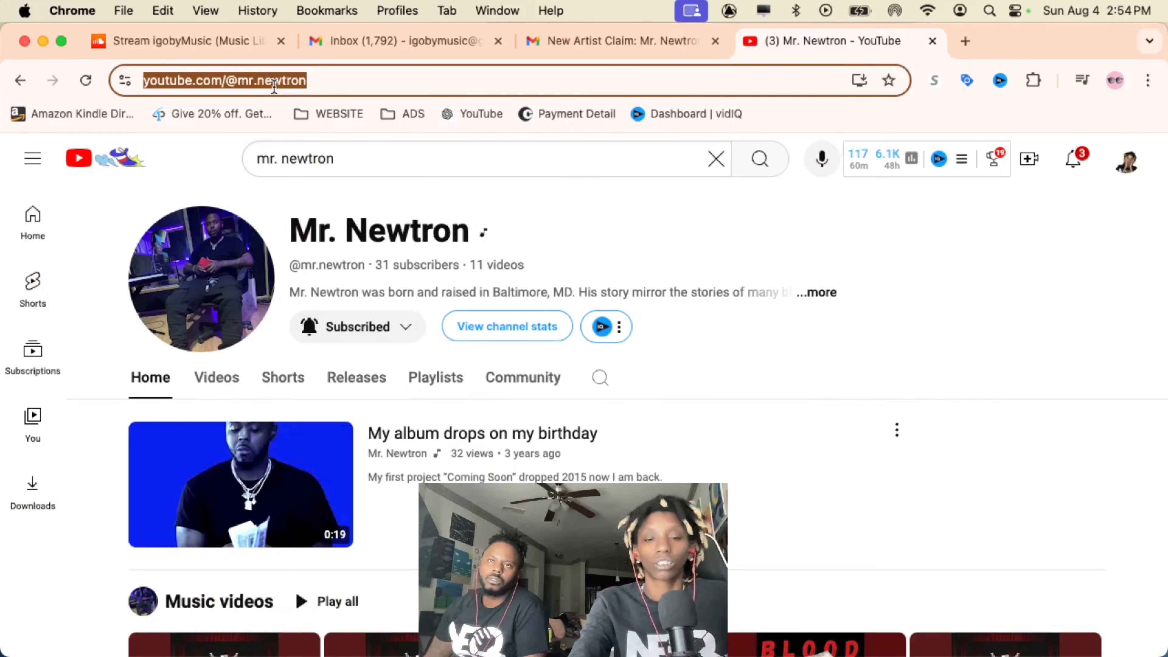
scroll(down, 3)
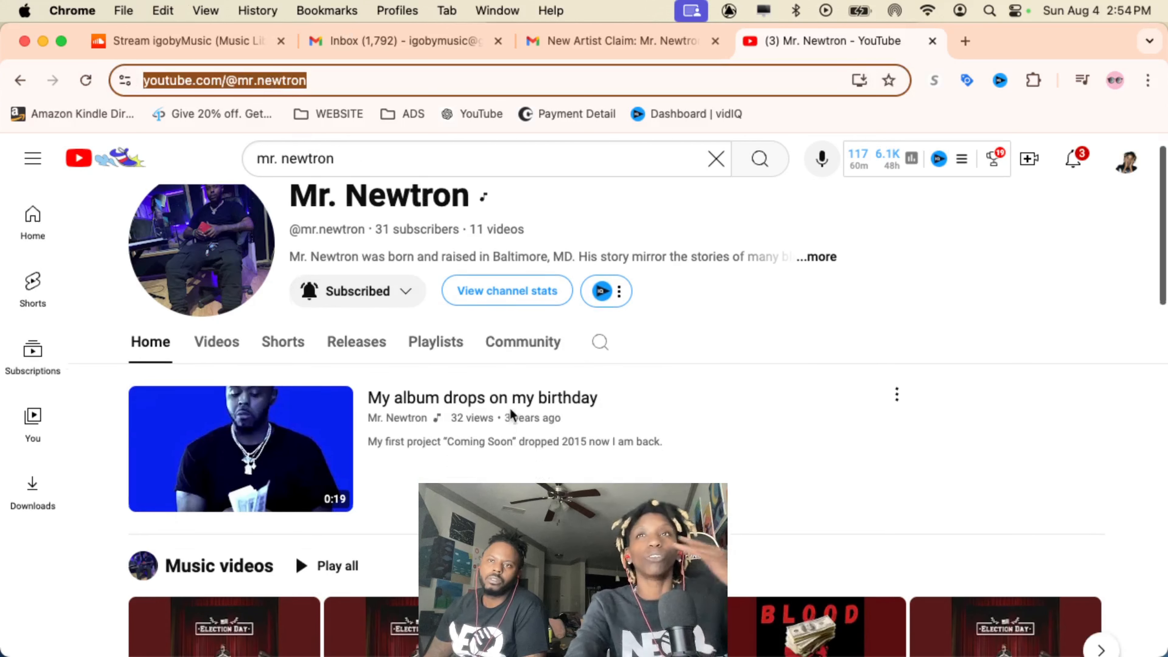
mouse_move(1029, 159)
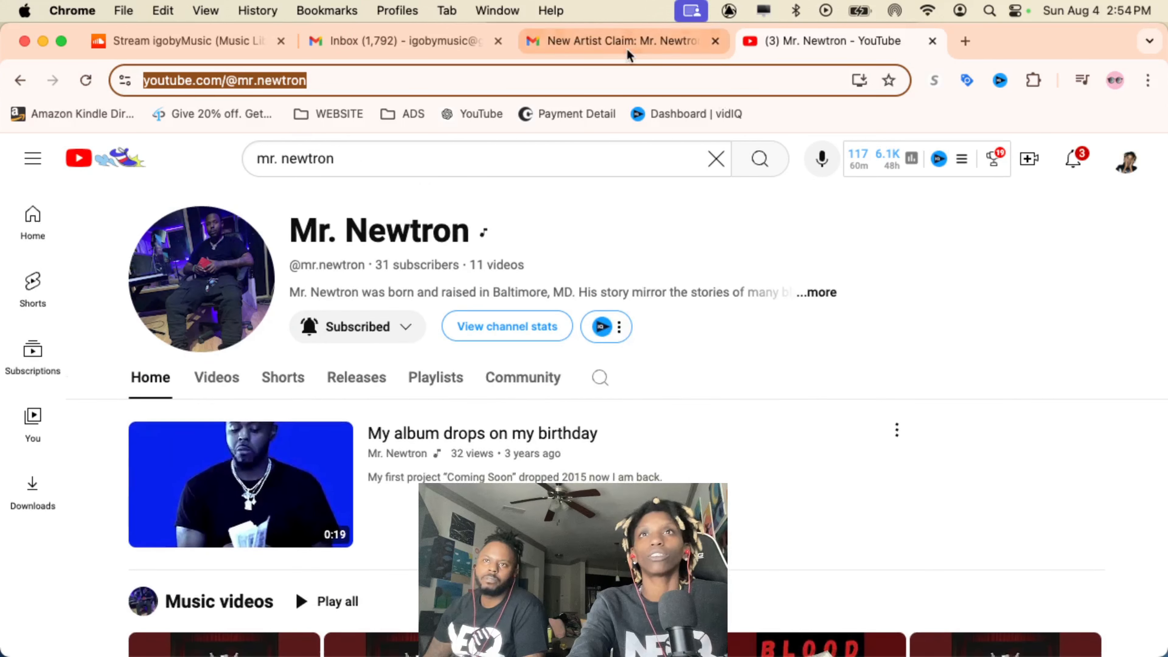
click(622, 40)
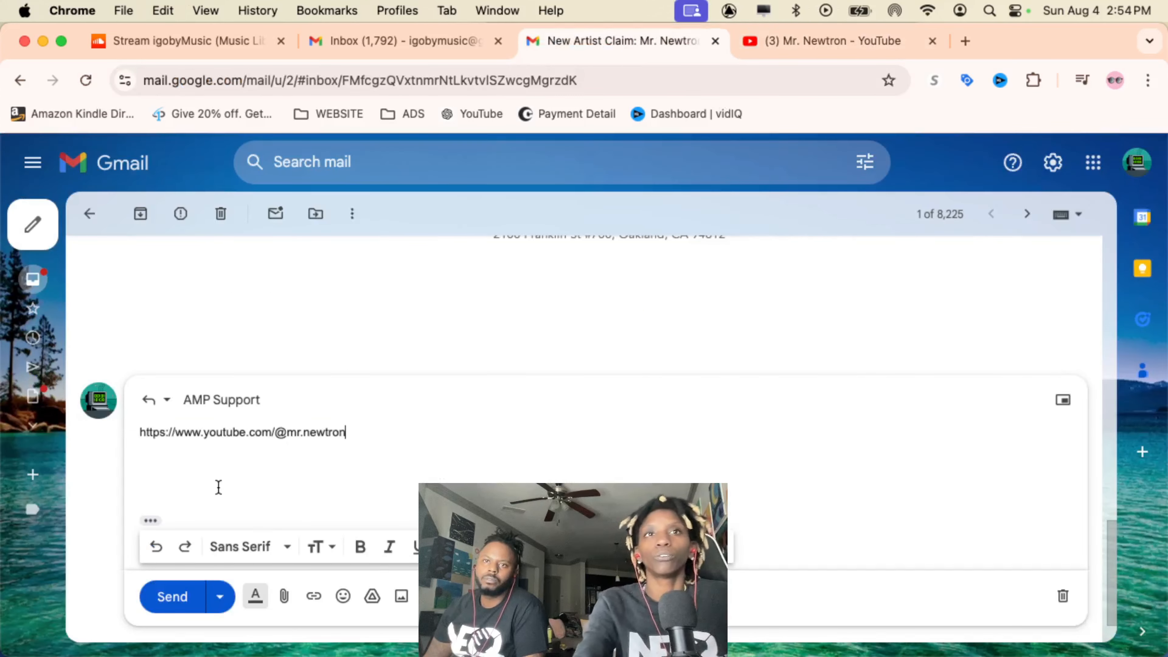
click(172, 597)
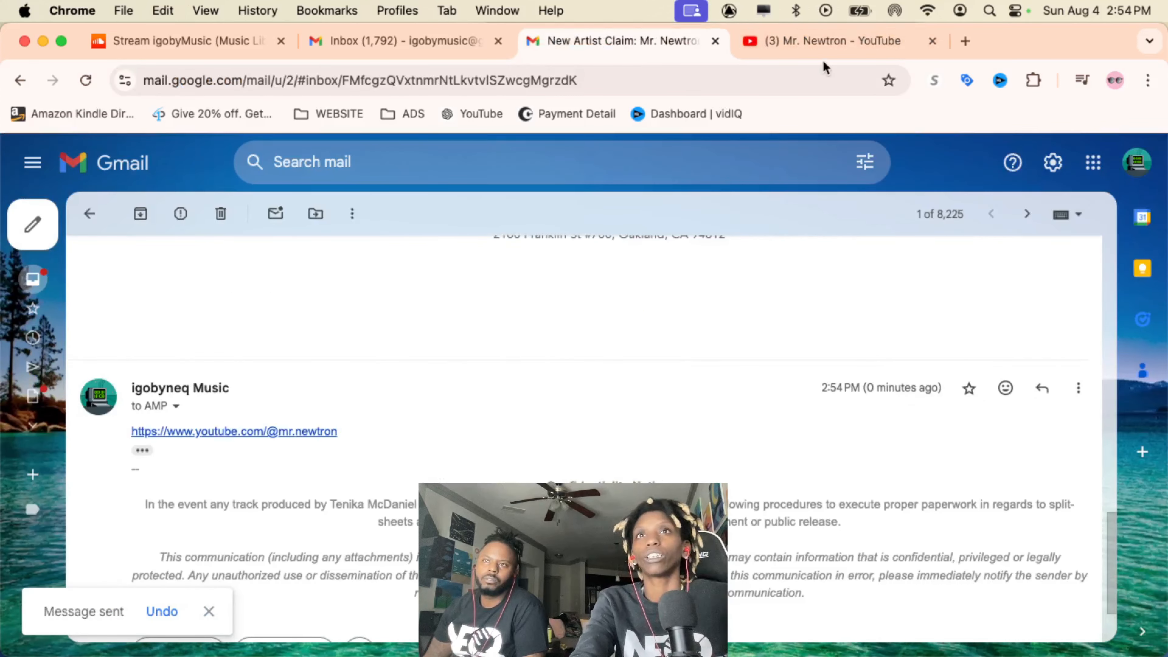
Browse the DistroKid My Music releases list including Jet Lag and Top Dawg
click(820, 41)
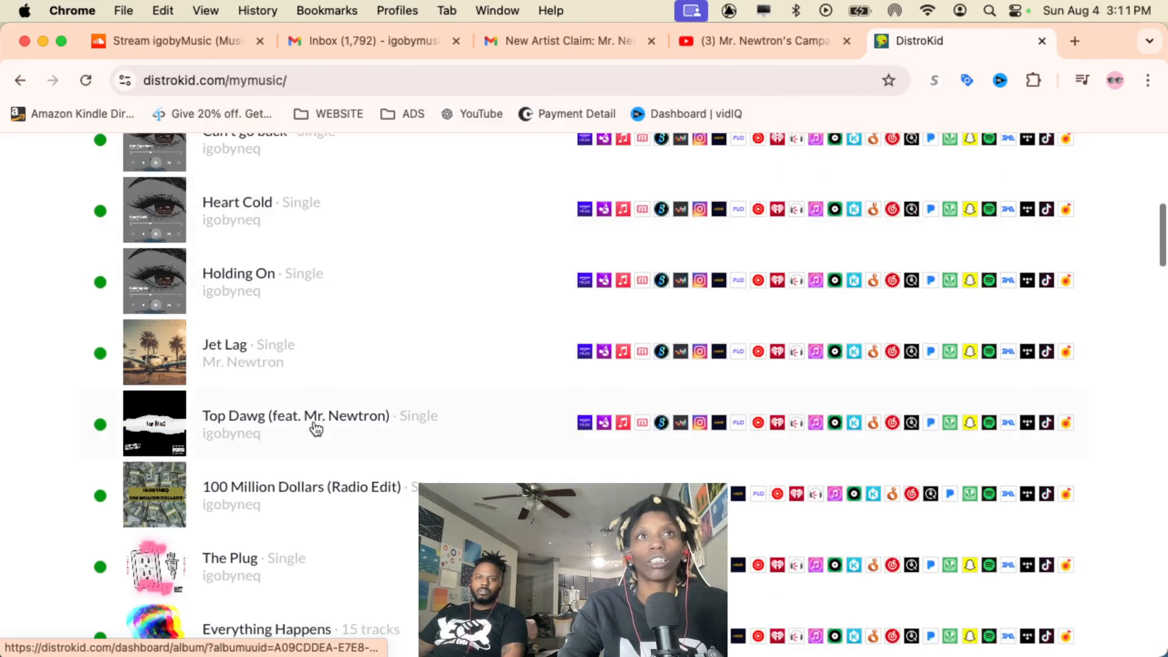
scroll(down, 3)
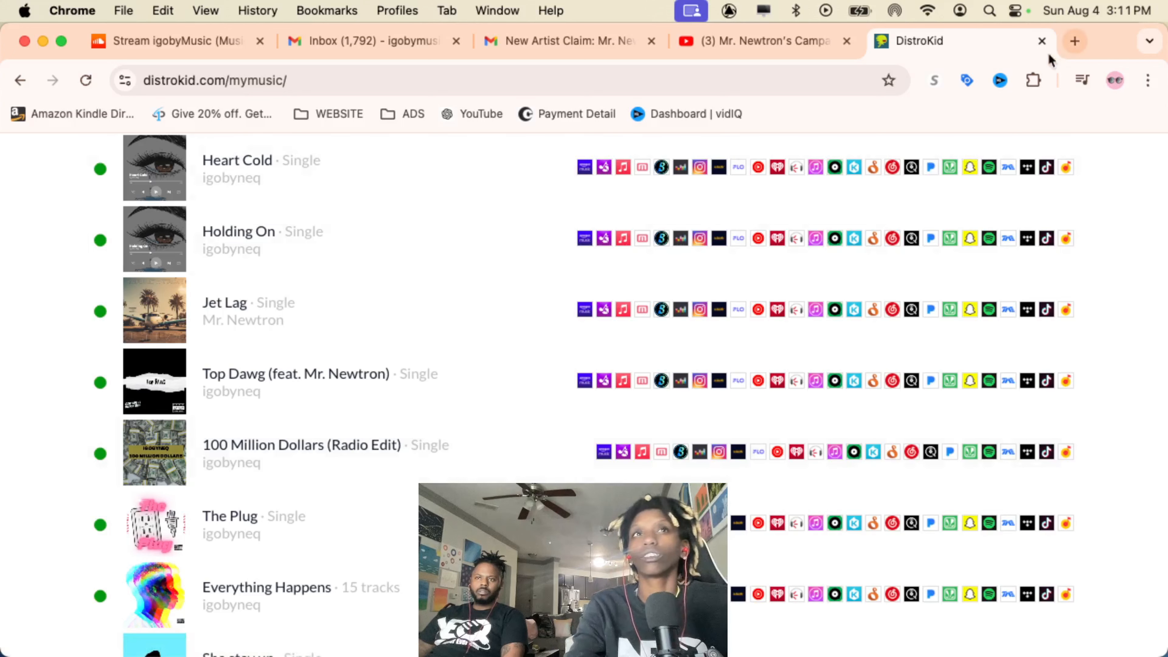
In a new tab, search Google for 'mr newtron jet lag'
click(1075, 41)
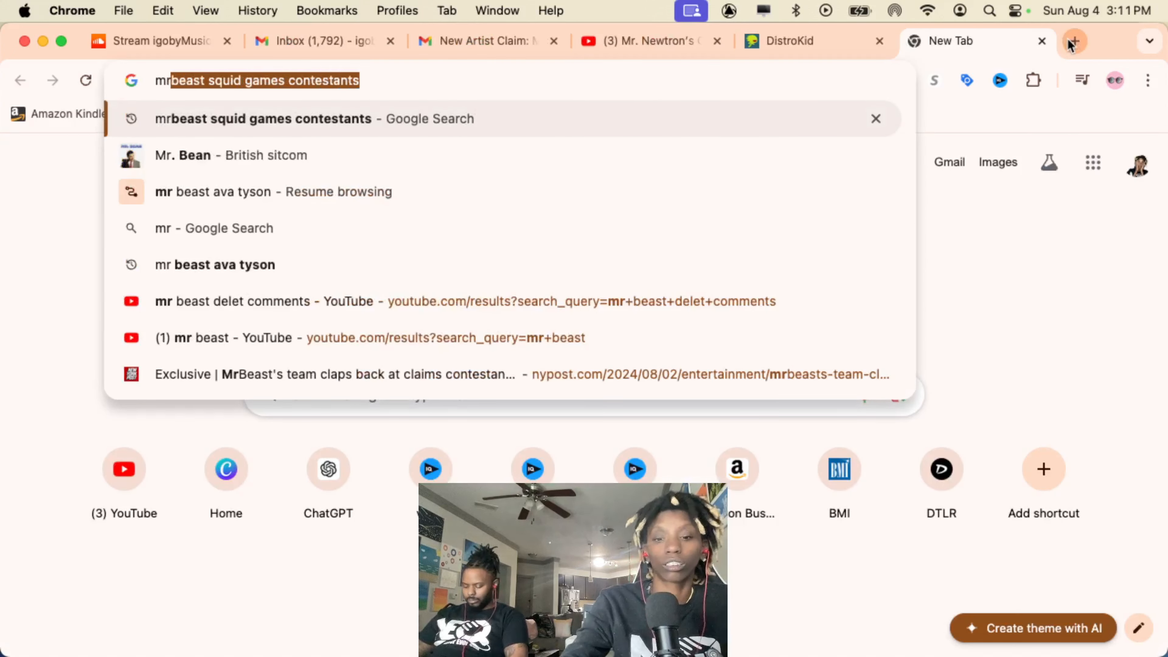
text(mrnewtro)
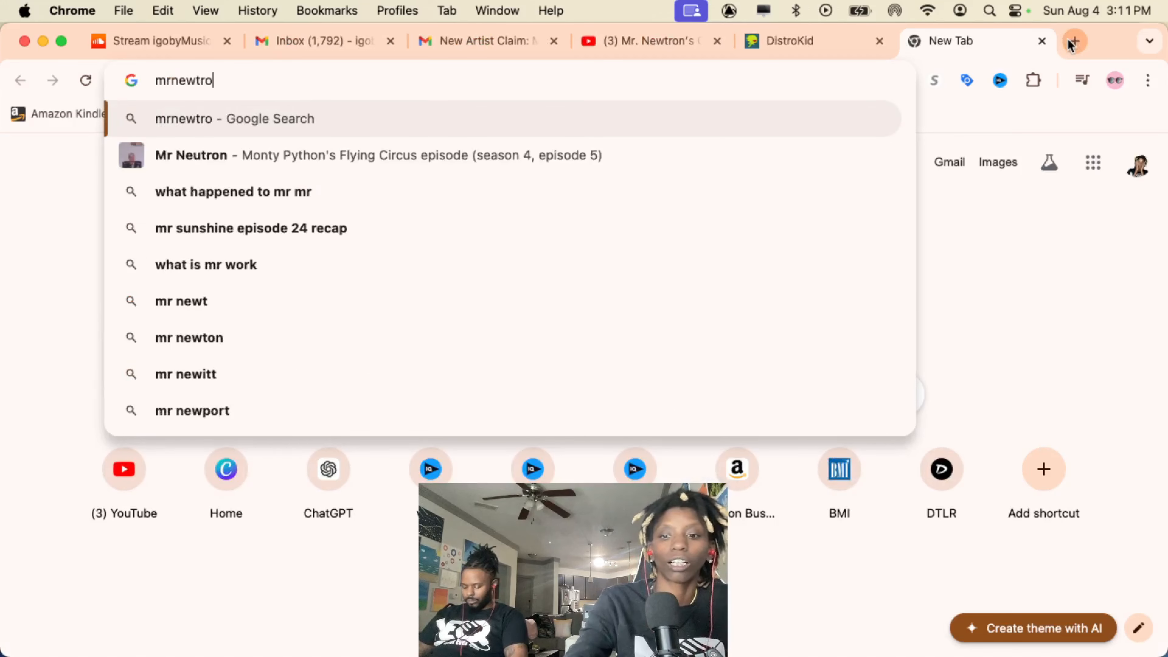
key(Return)
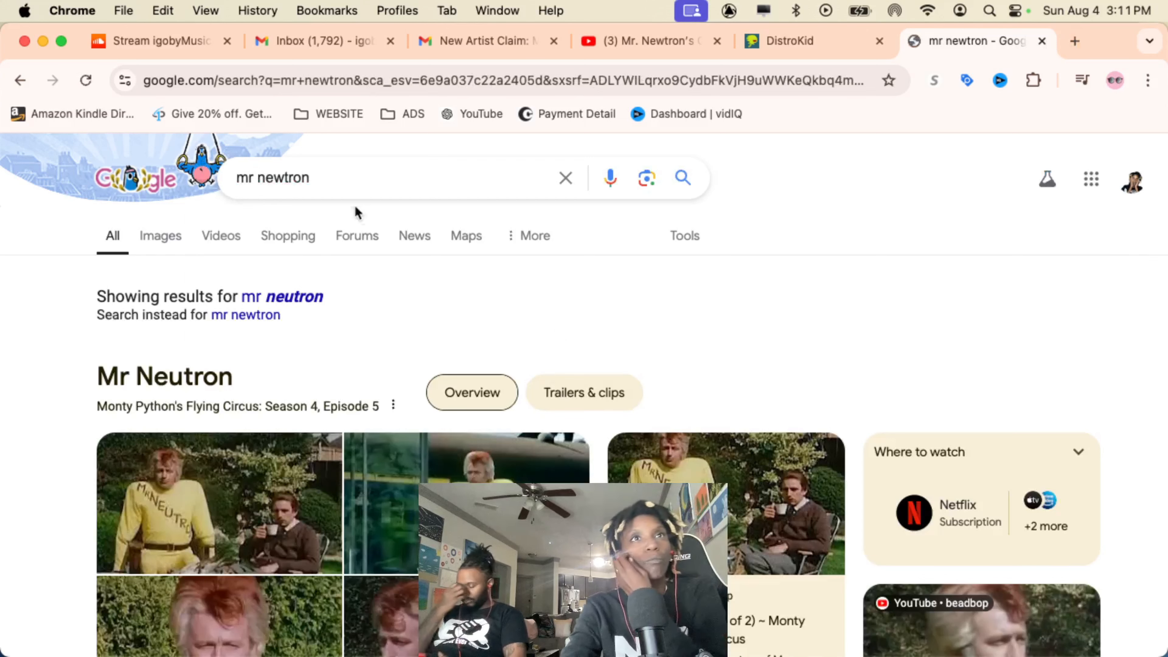
text(ja)
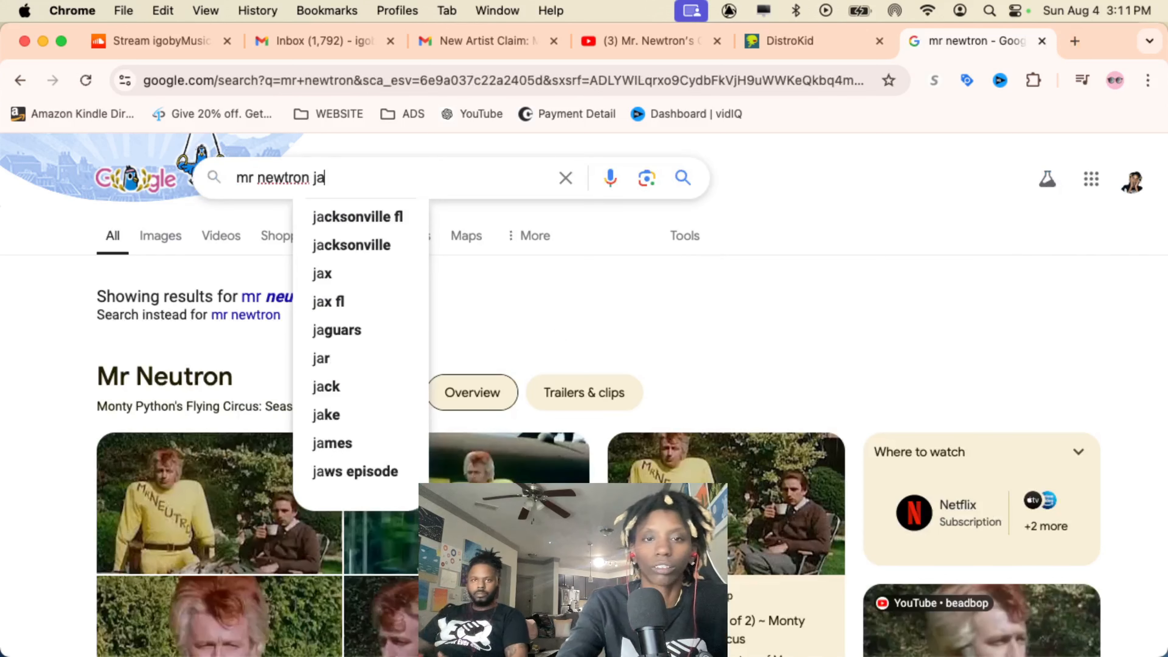
key(Backspace)
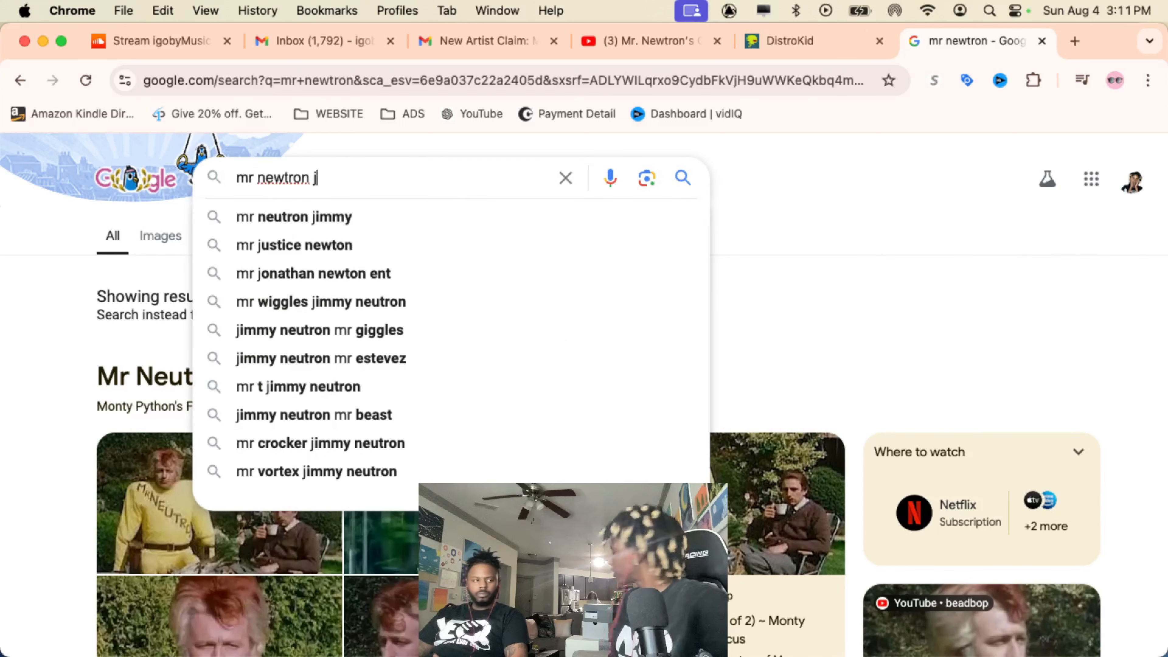
text(et lag)
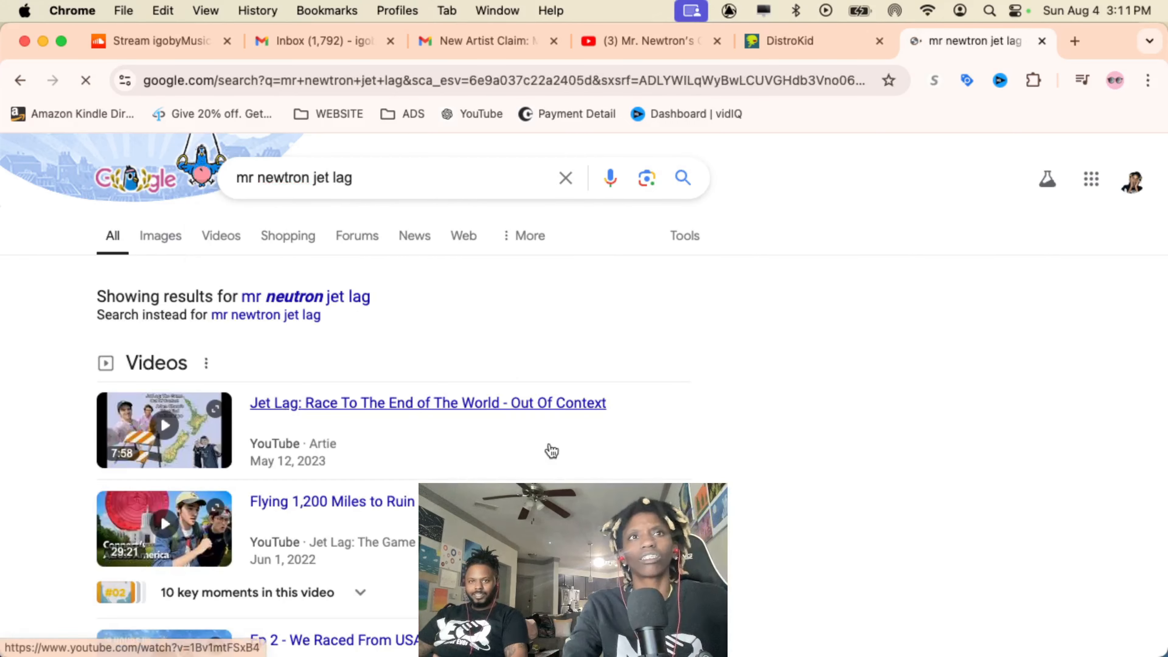
scroll(down, 3)
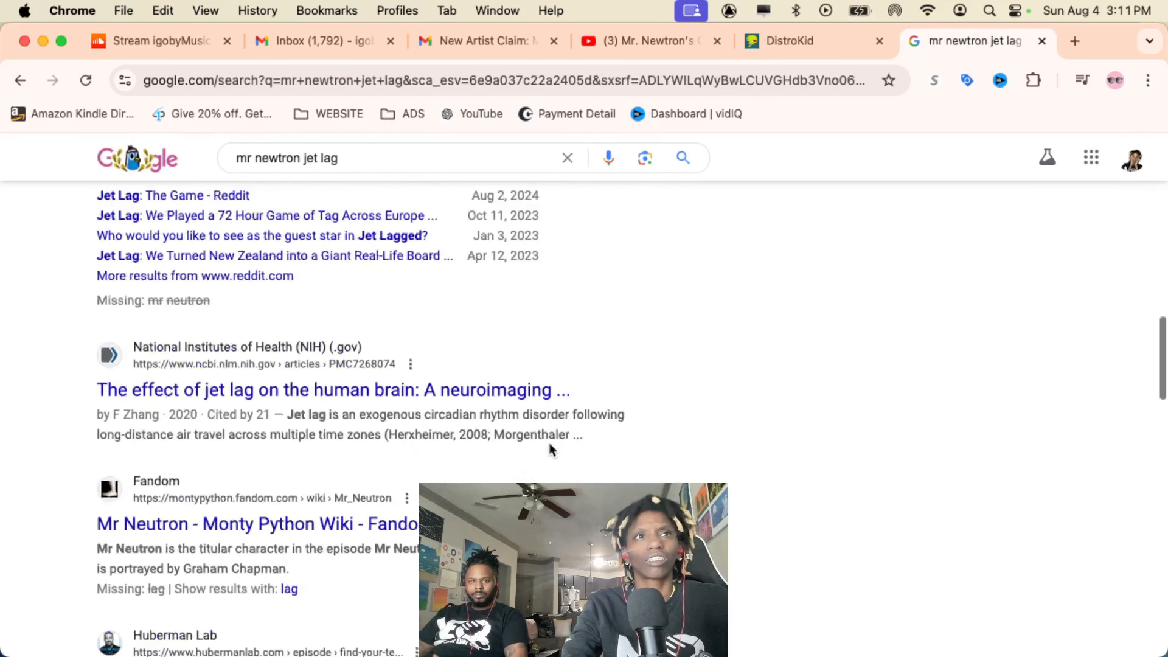
scroll(up, 3)
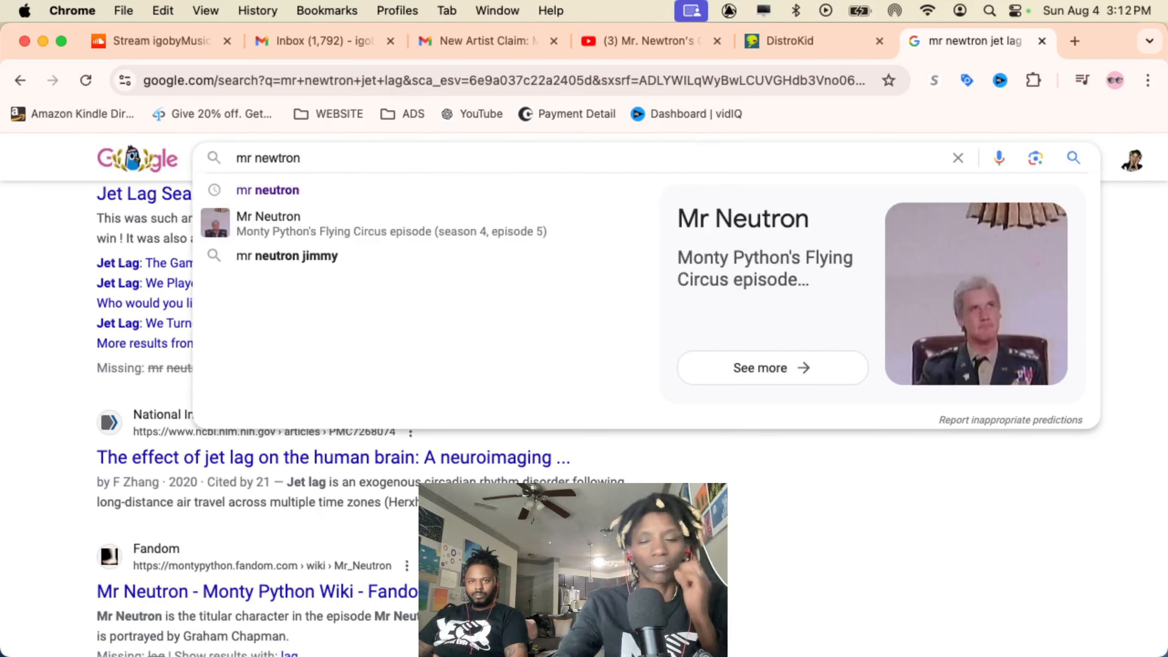
Change the query to 'mr newtron igobymusic' and run the search
text(igobym)
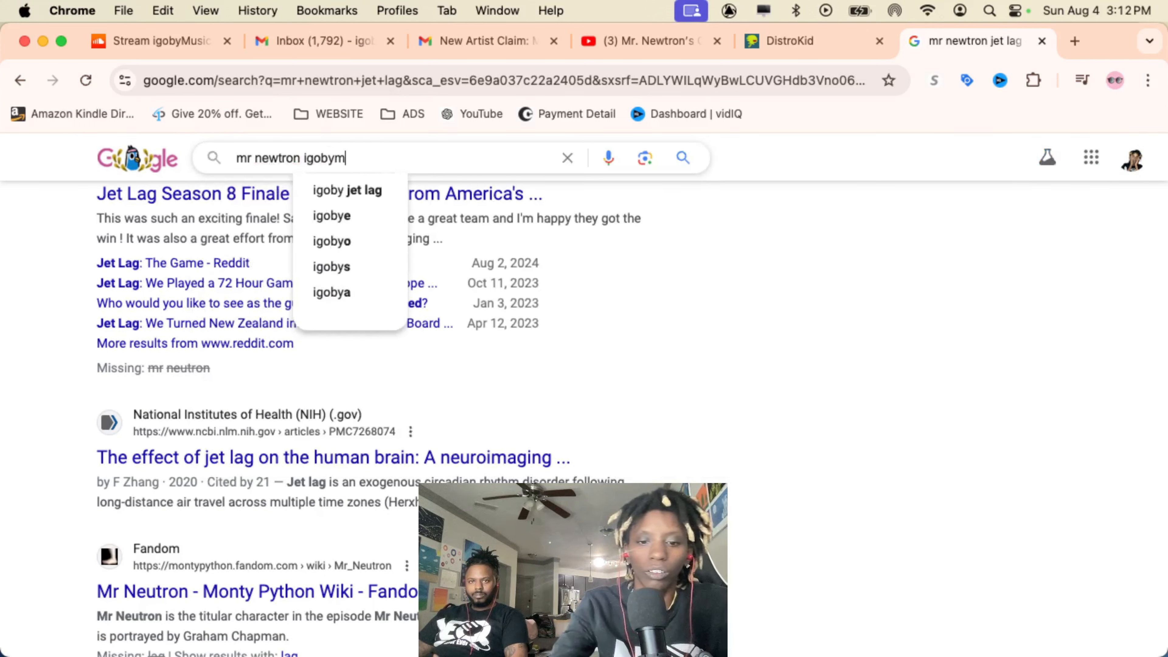
key(Return)
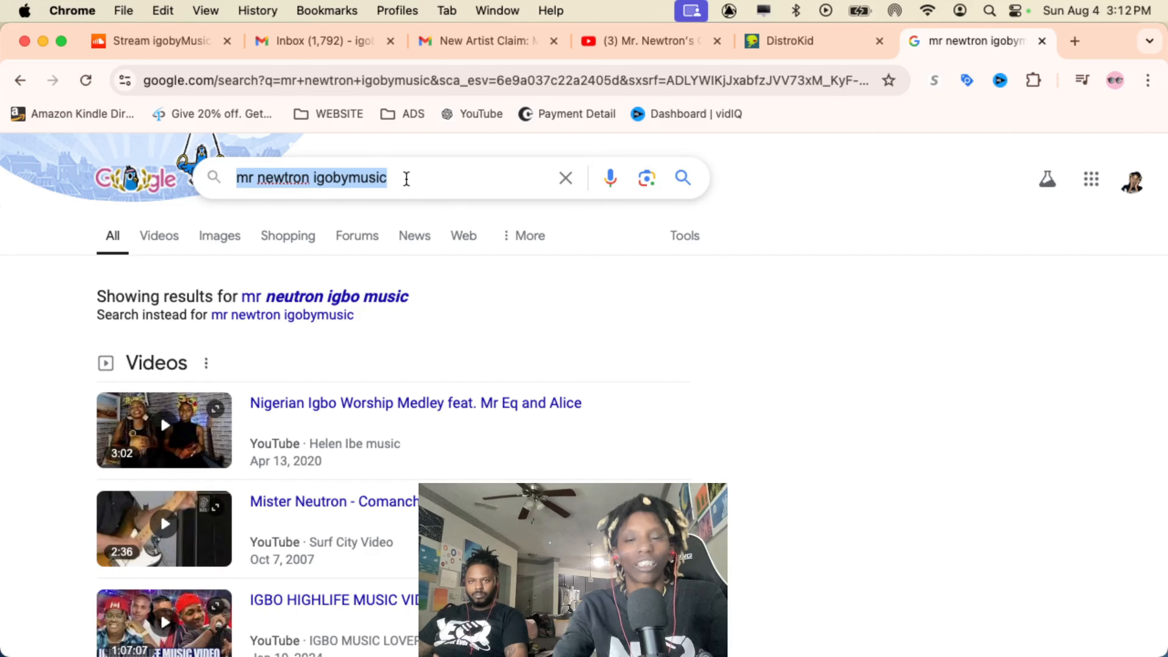
Search Google for 'spotify' and open the Spotify - Web Player result, which times out
text(spotify)
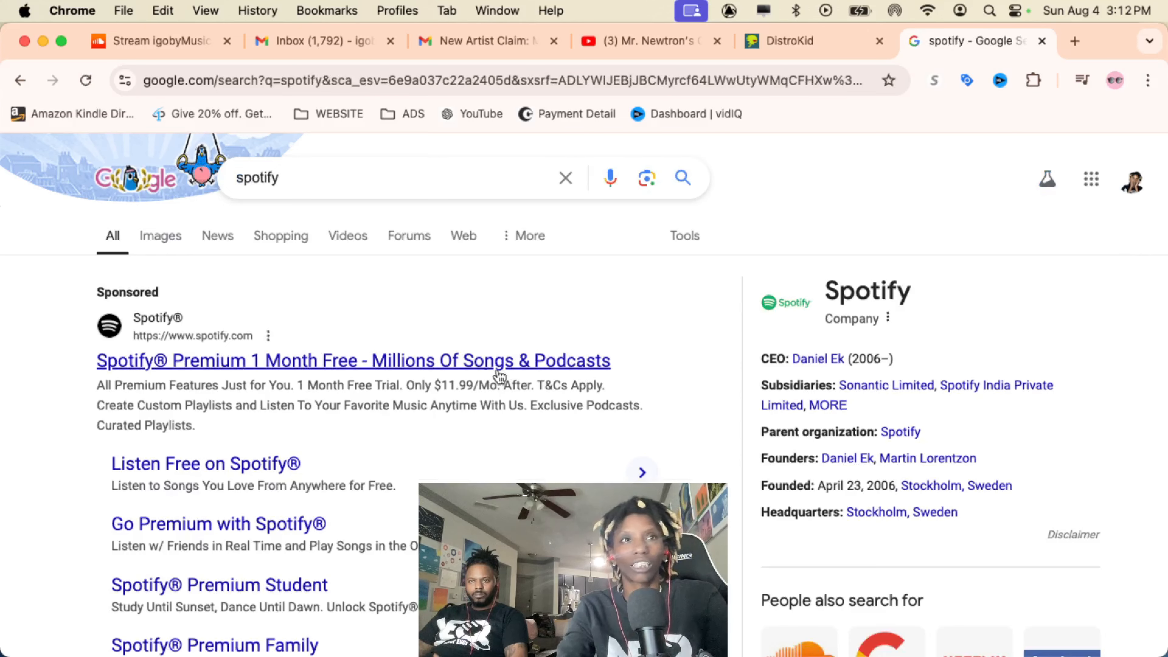
scroll(down, 3)
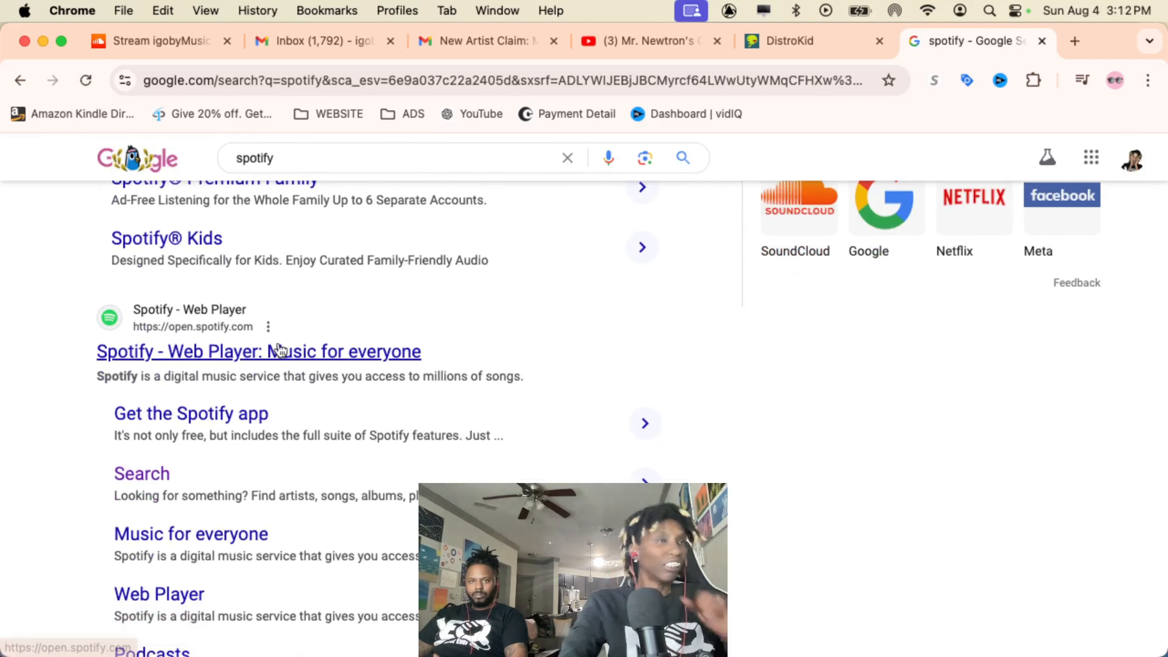
click(258, 351)
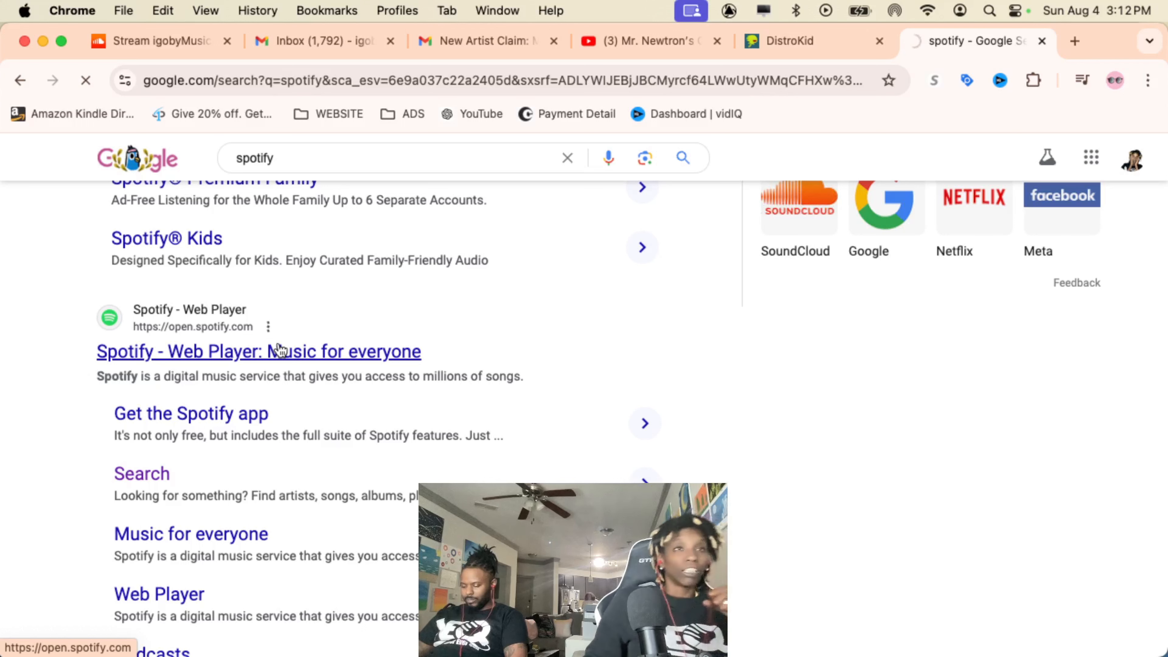
click(258, 351)
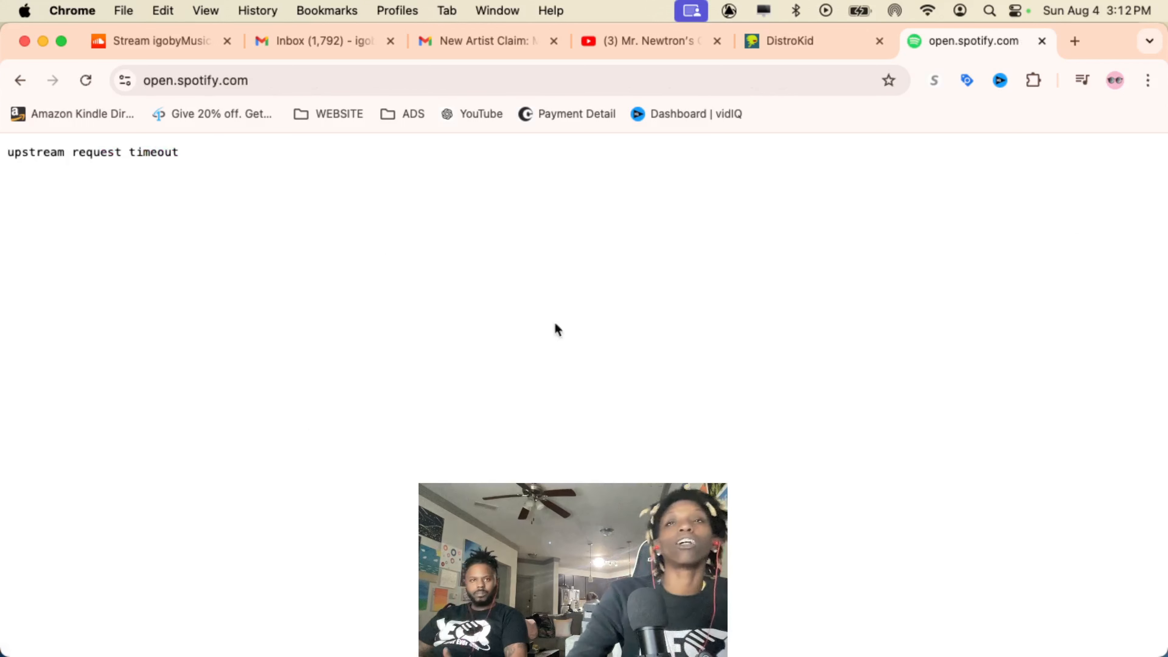
mouse_move(1052, 404)
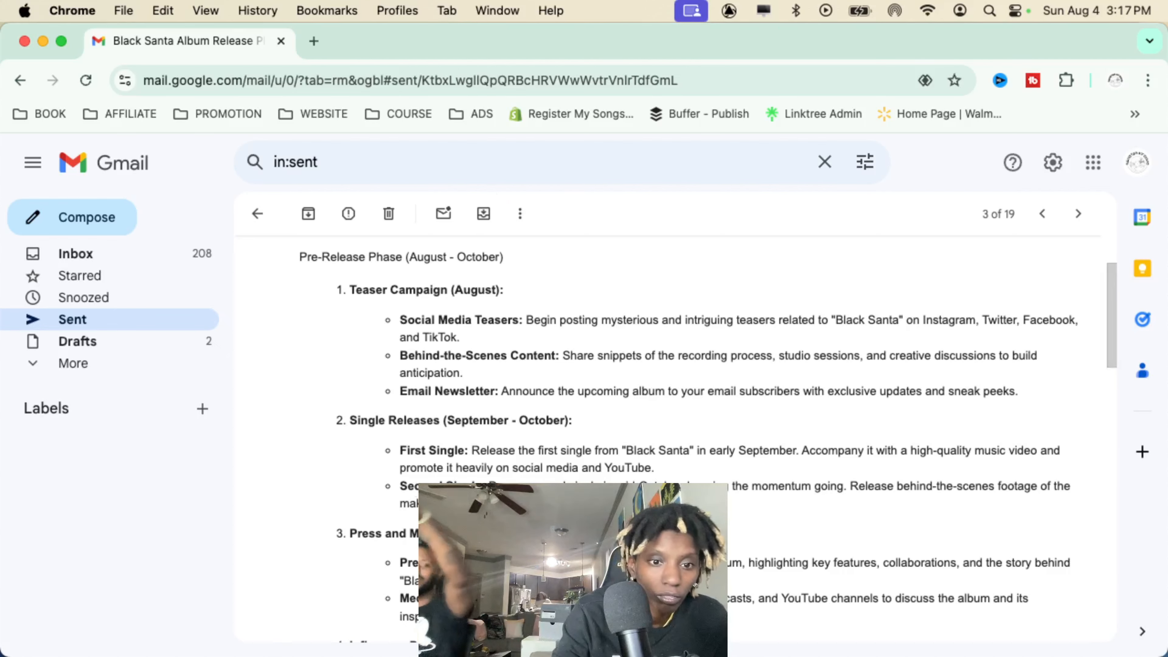
Start typing an address in the fresh browser tab after reviewing the release plan
text(f)
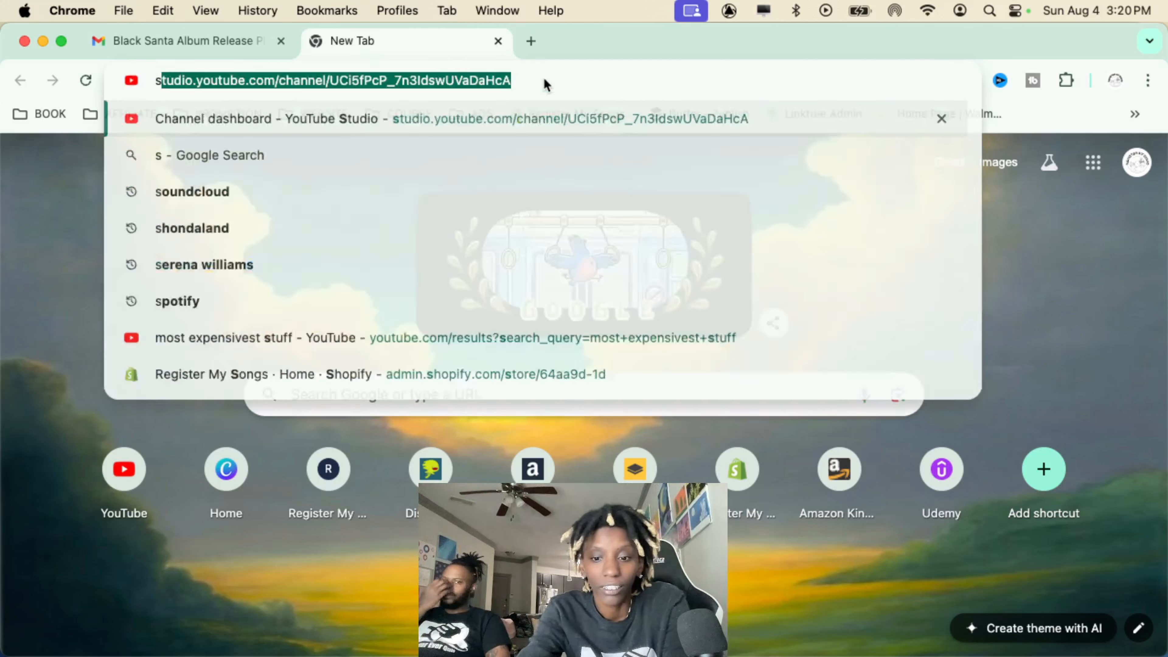
Search Spotify for 'atl jacob' and open the ATL Jacob artist page to play LUNA
text(spotify)
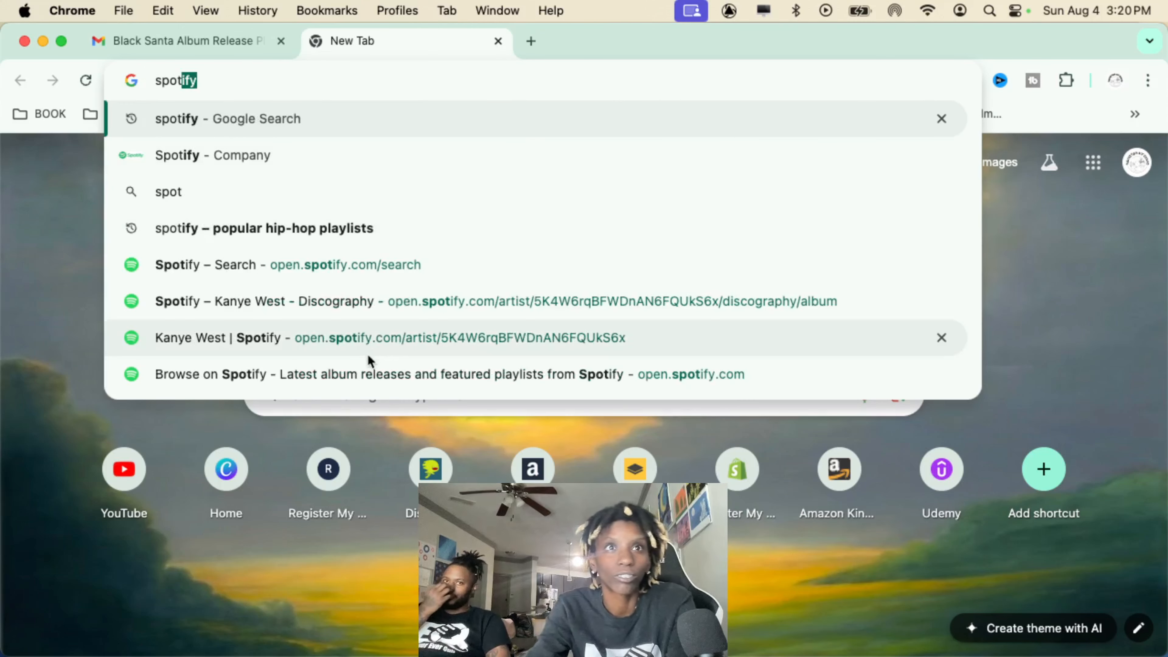
click(287, 265)
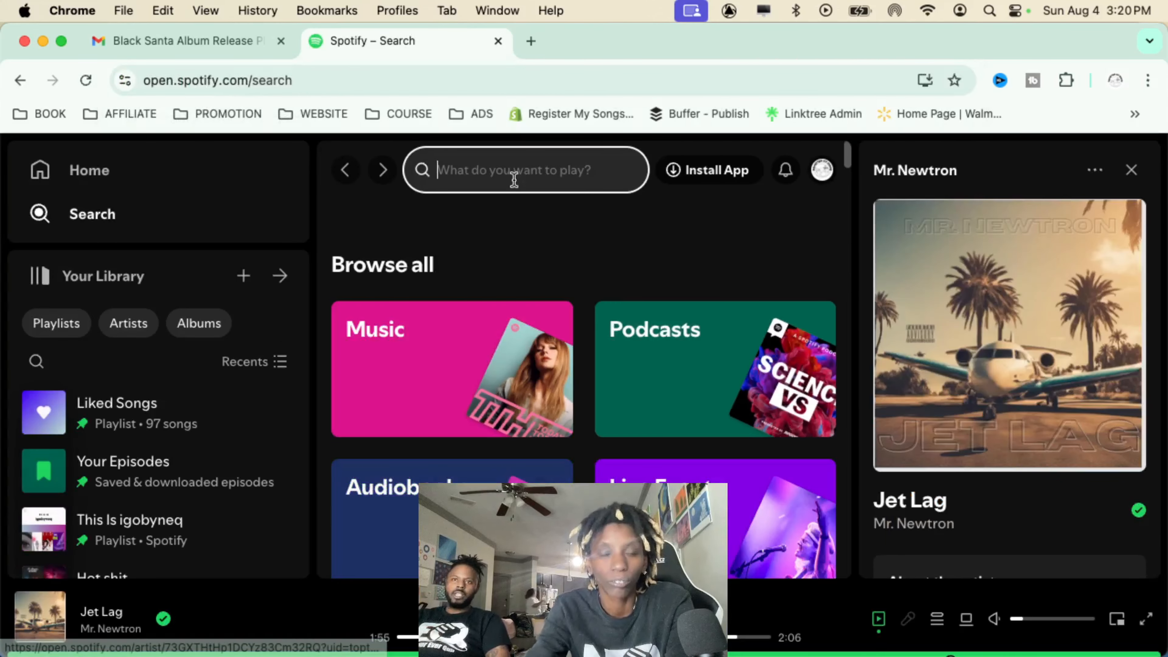
text(atl jac)
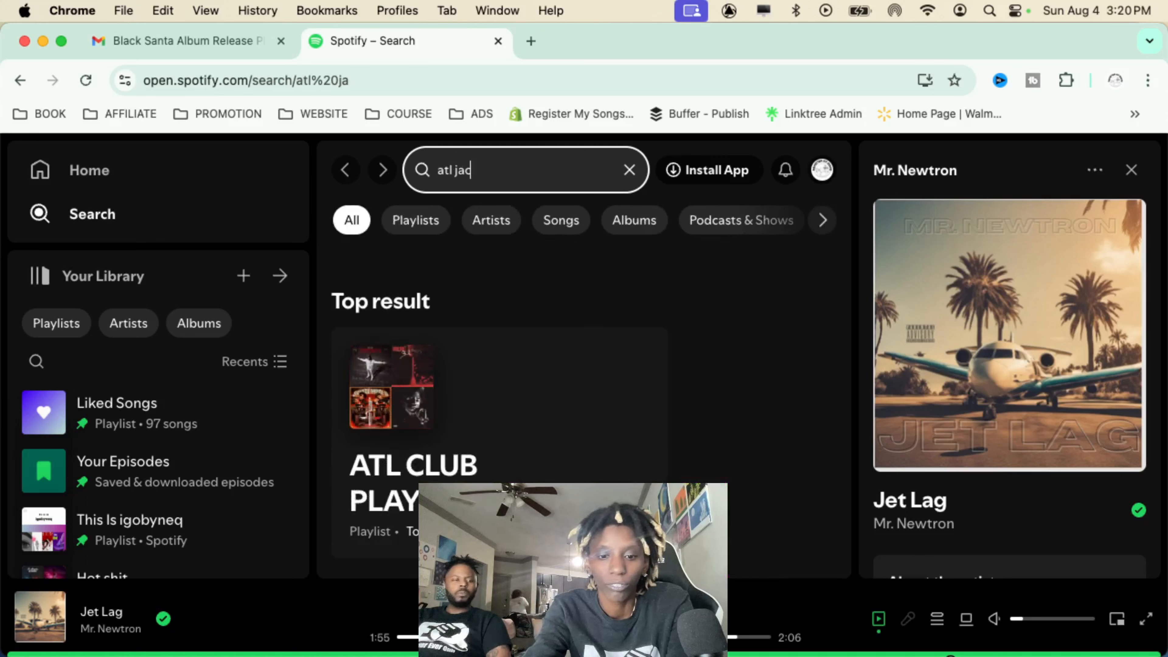
text(ob)
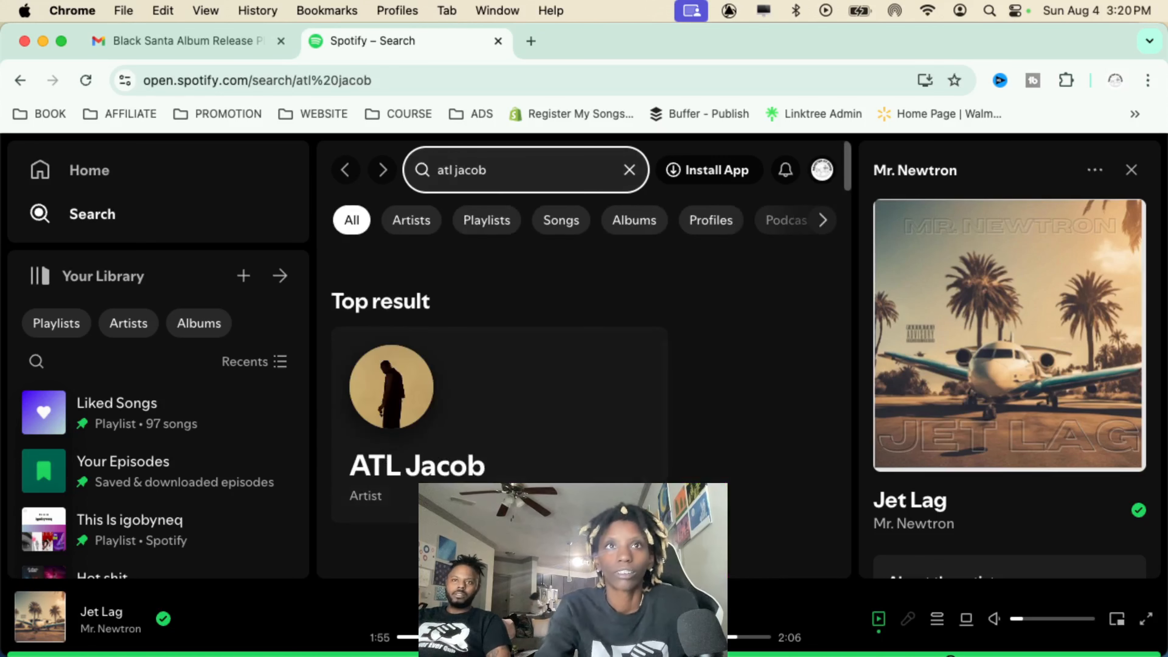
click(416, 465)
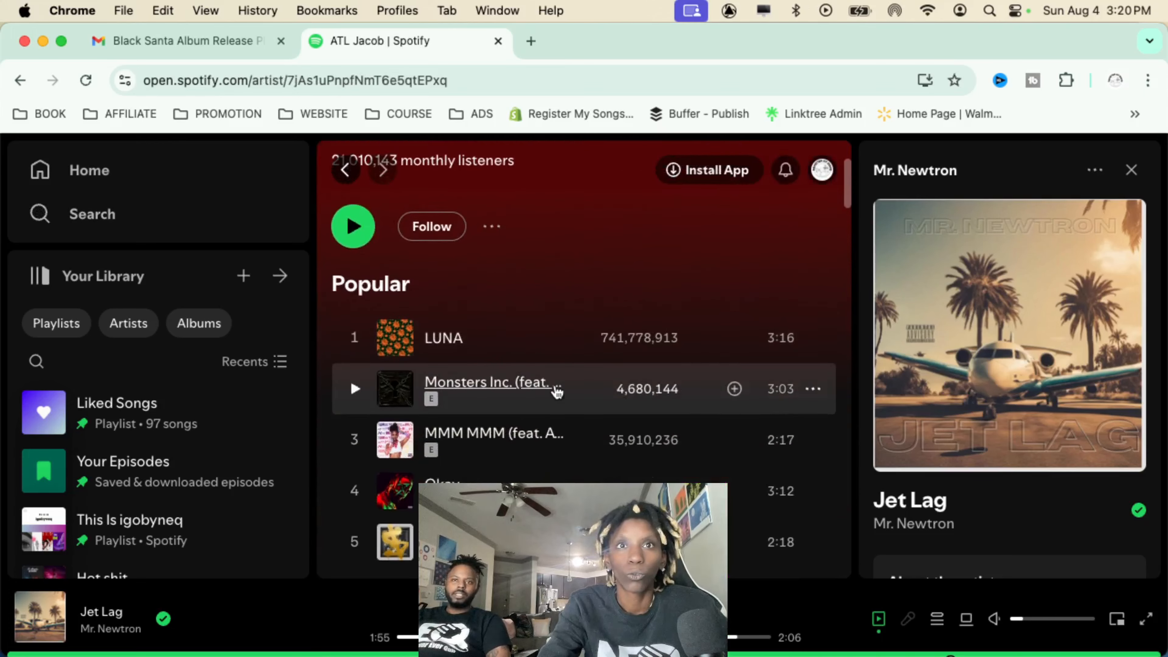
scroll(up, 3)
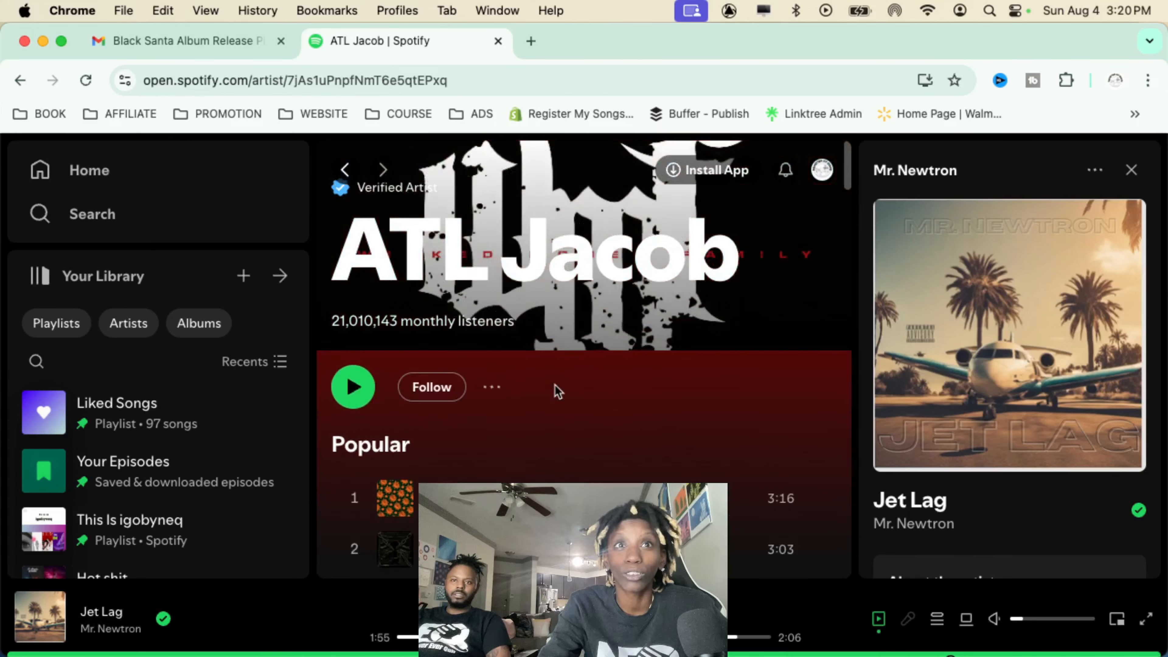
scroll(down, 3)
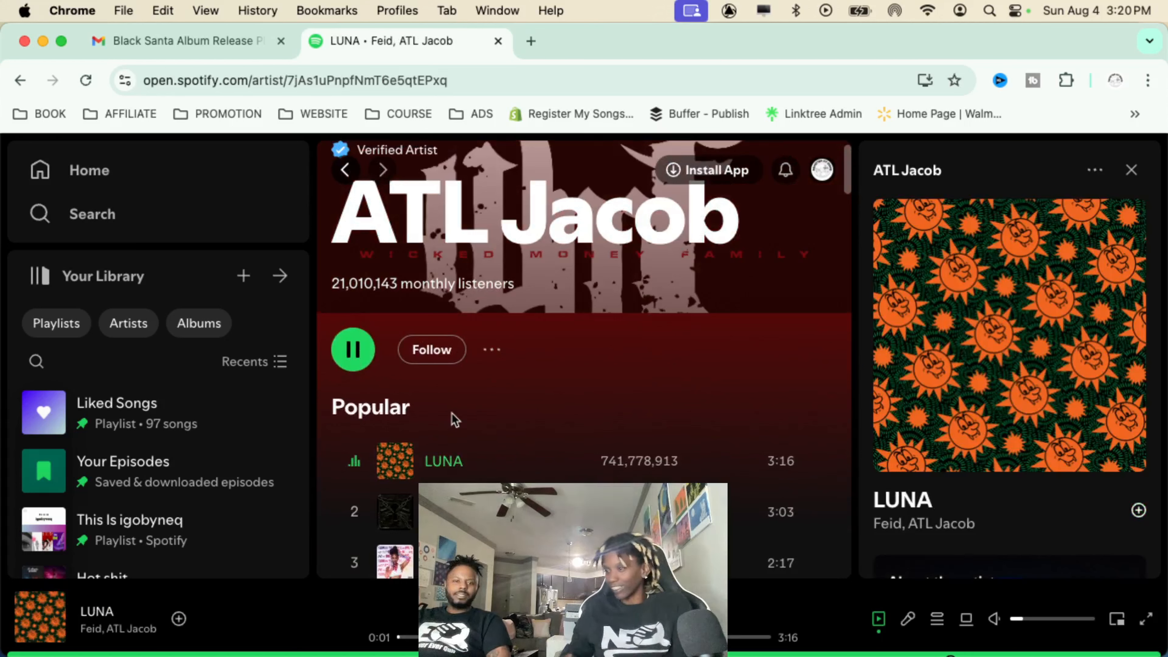
mouse_move(320, 478)
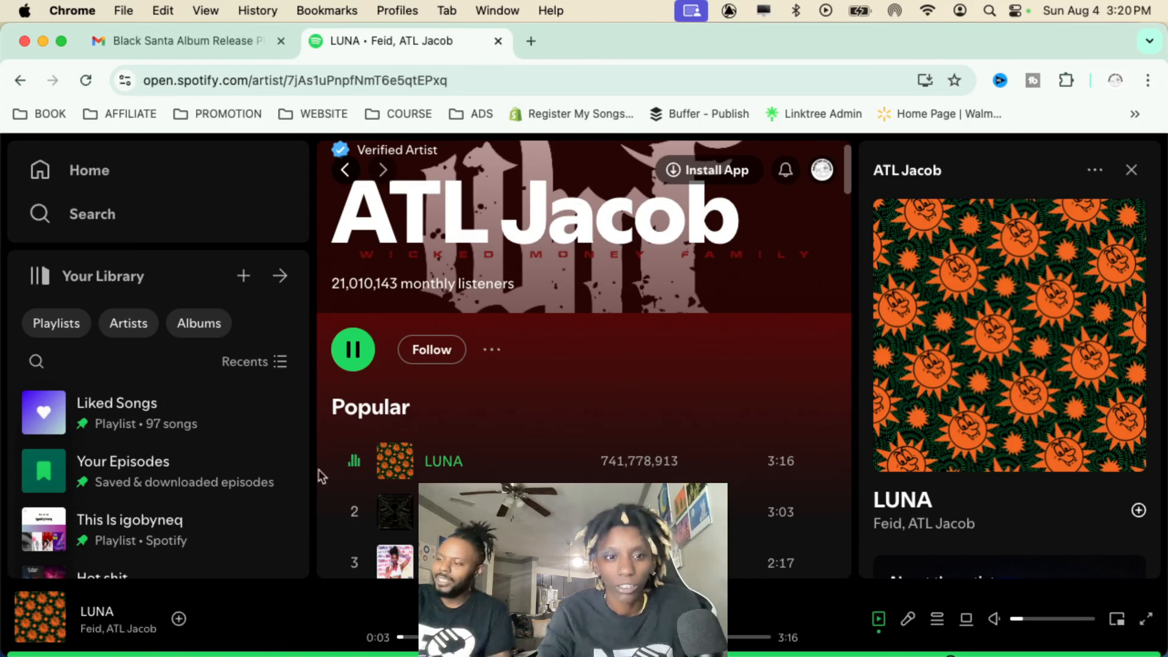
mouse_move(356, 511)
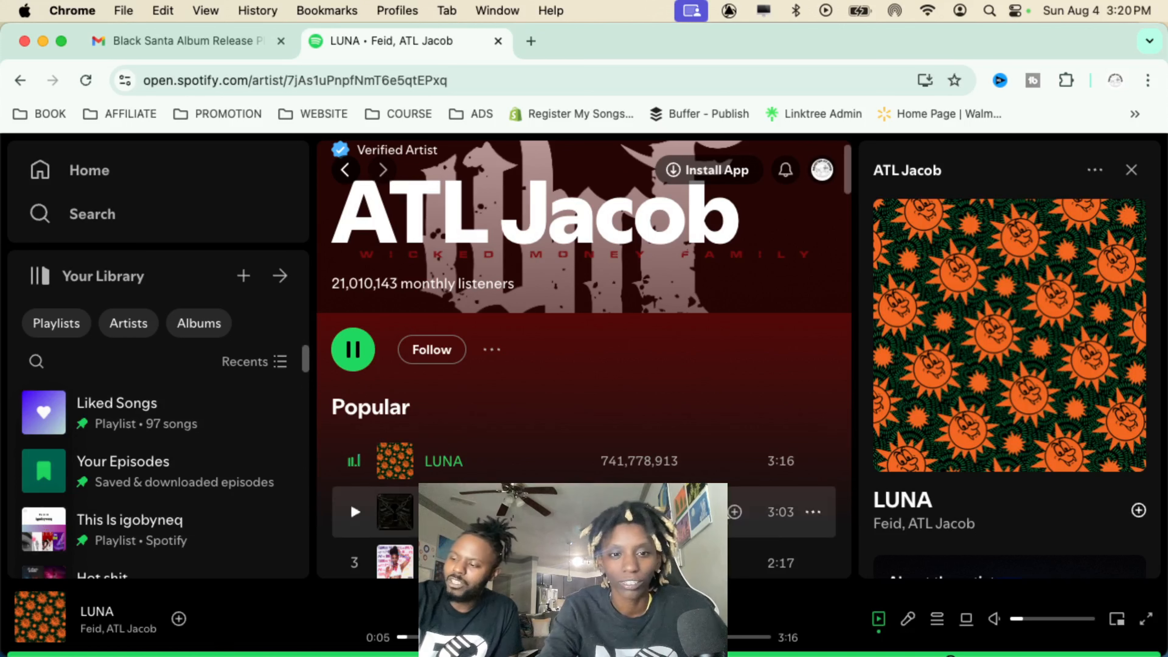